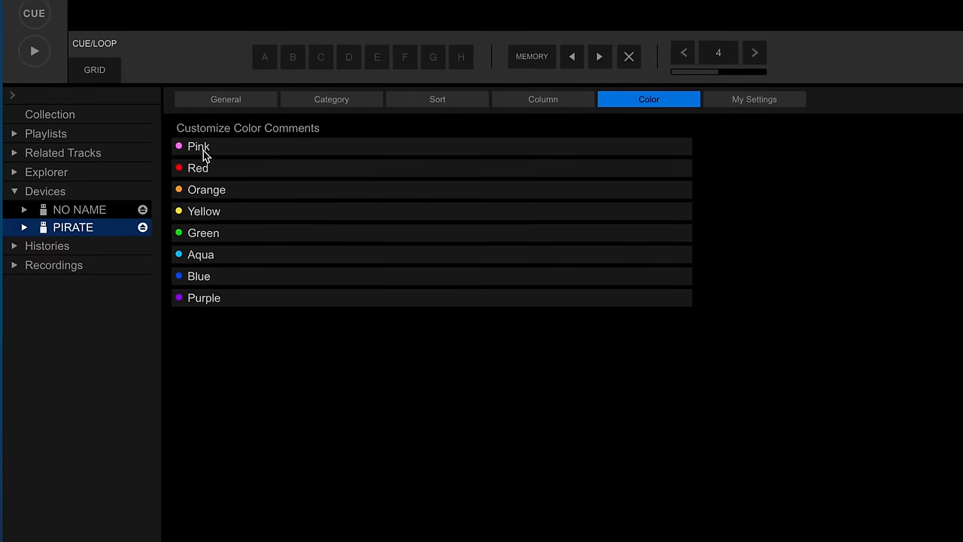
Show the DJ System page in Preferences with automatic device apply enabled
double_click(198, 146)
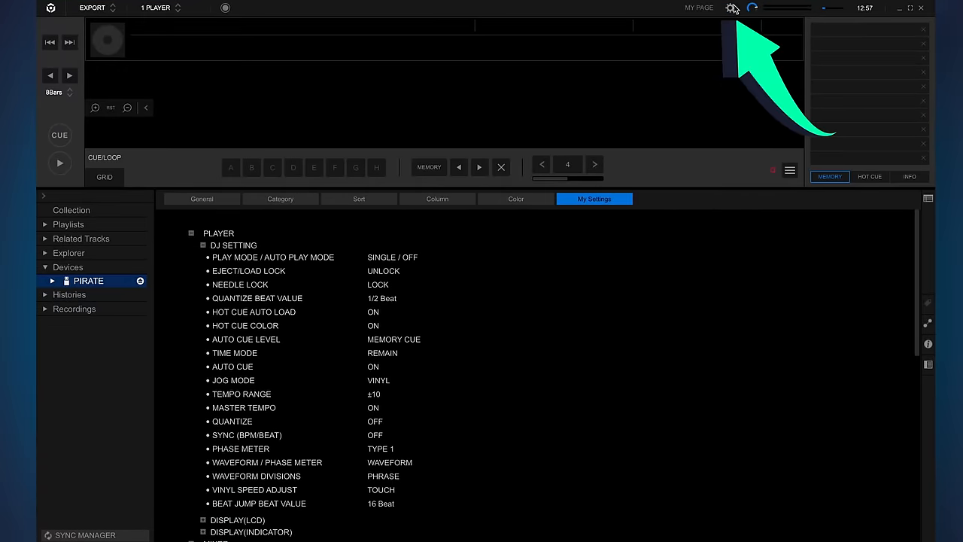
left_click(729, 8)
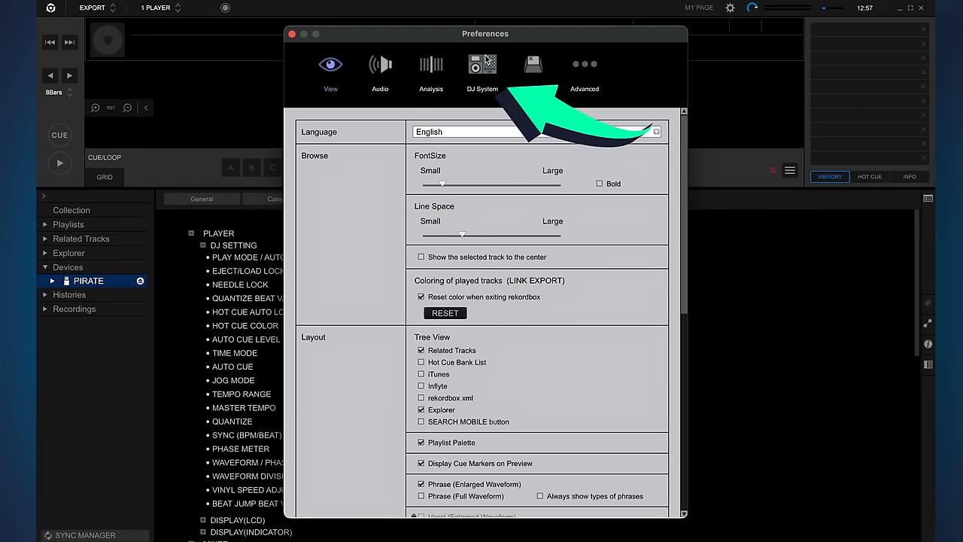
left_click(482, 68)
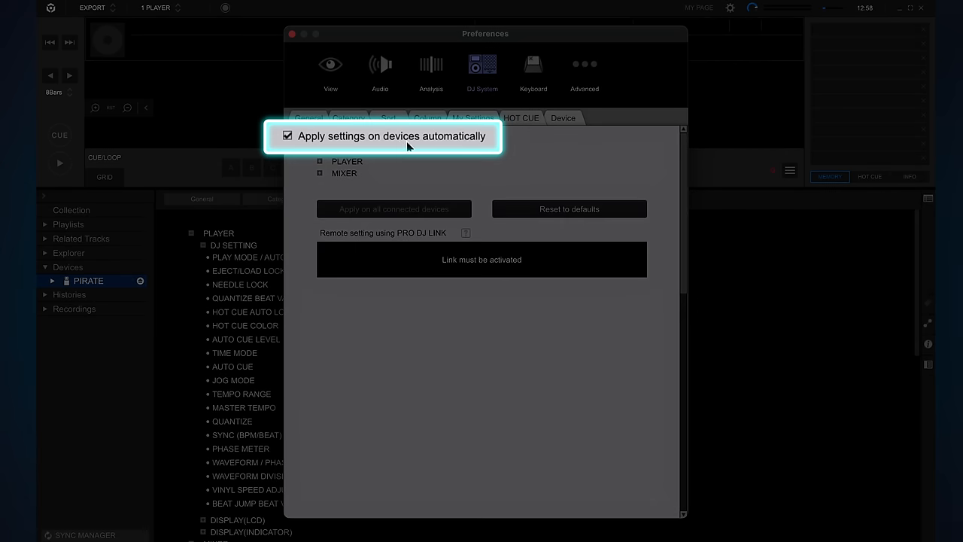
mouse_move(420, 154)
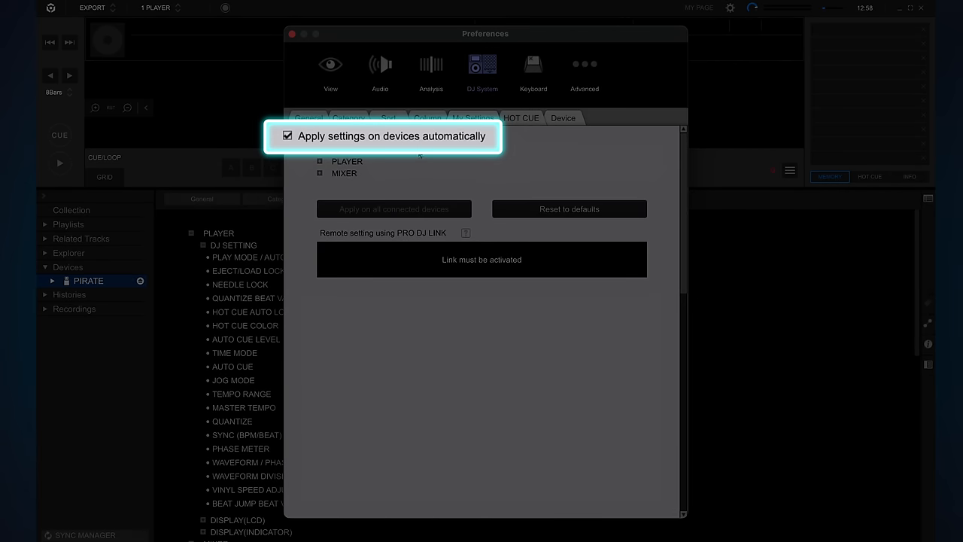